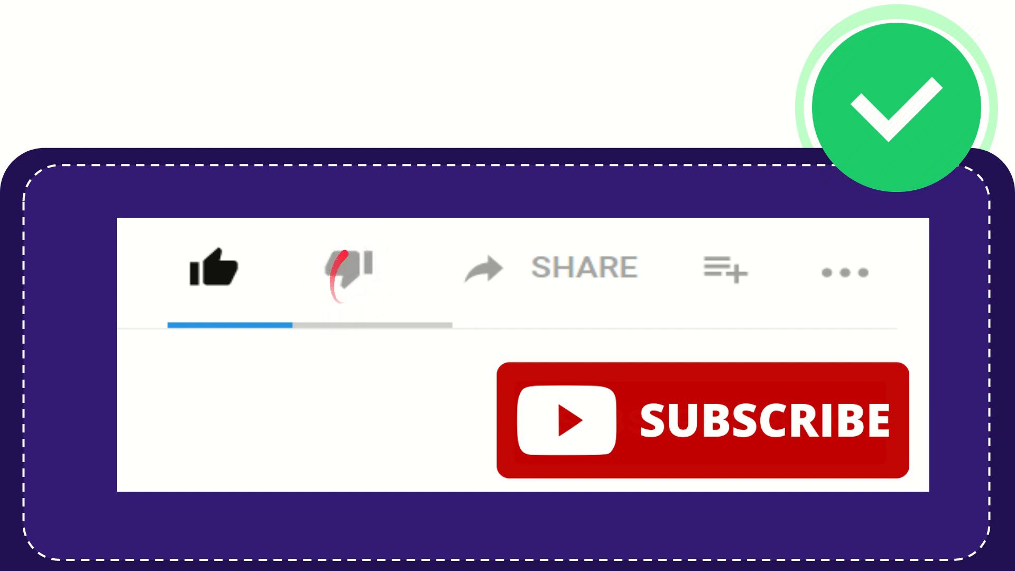
{"action": "left_click", "coordinate": [347, 268]}
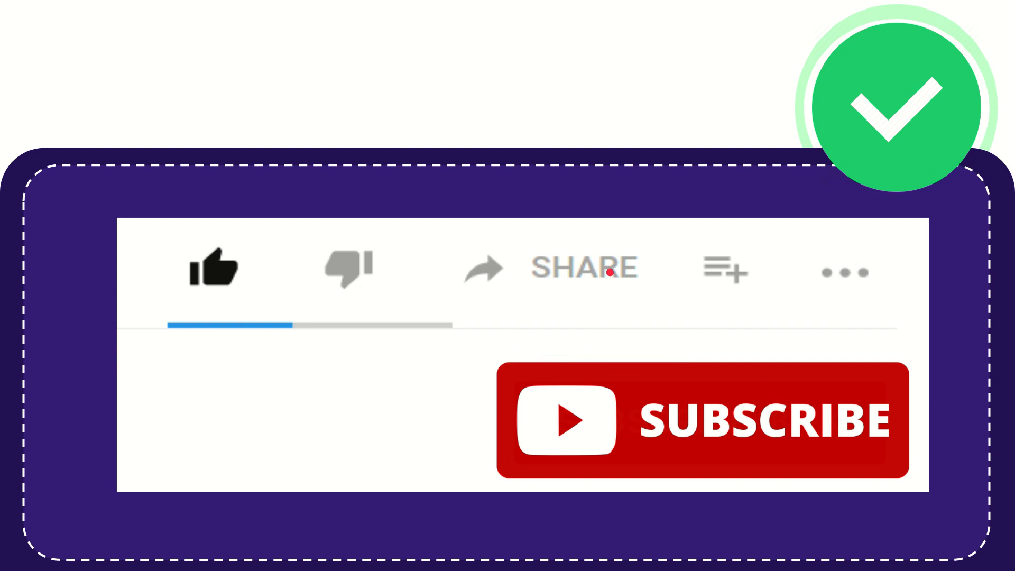
{"action": "mouse_move", "coordinate": [588, 322]}
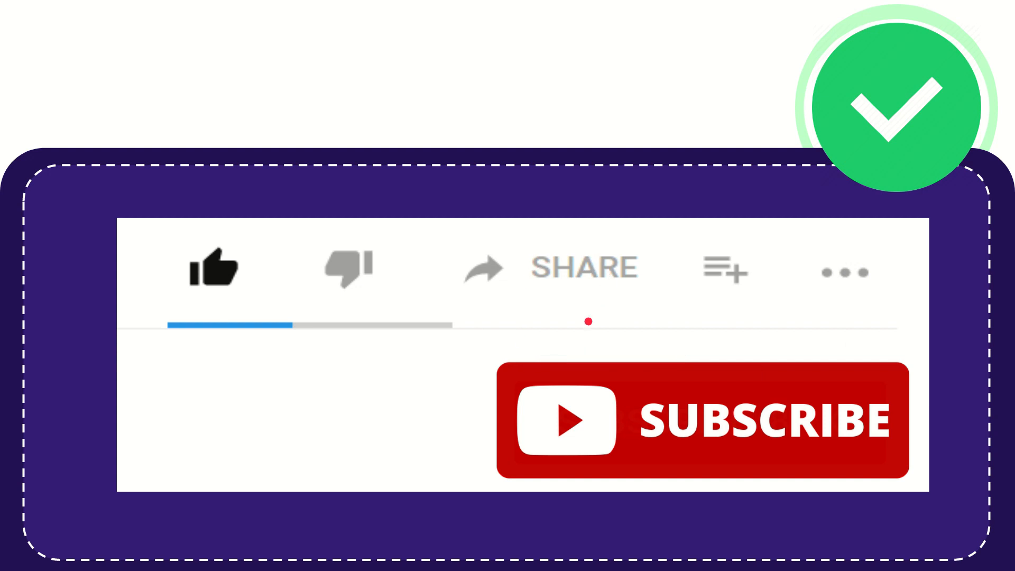